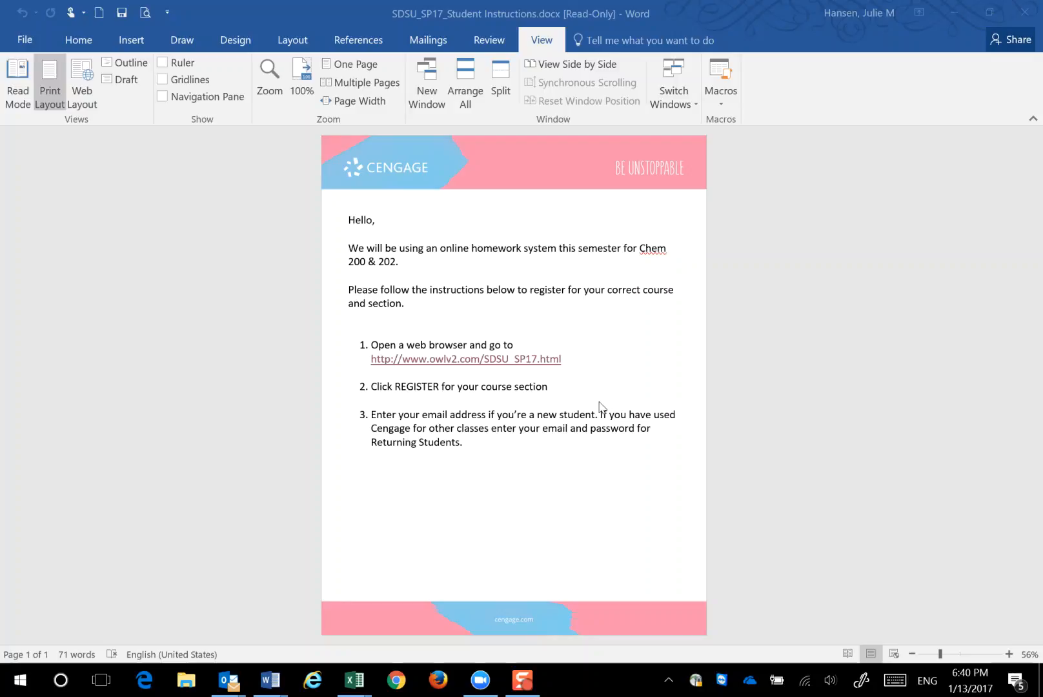
mouse_move(604, 395)
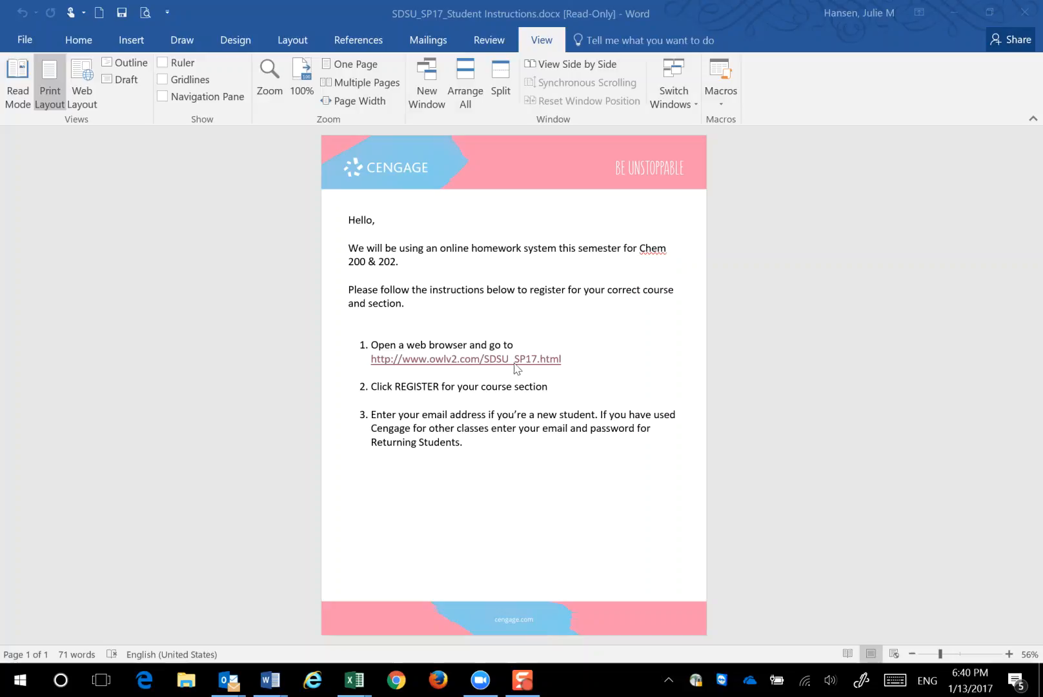
mouse_move(517, 373)
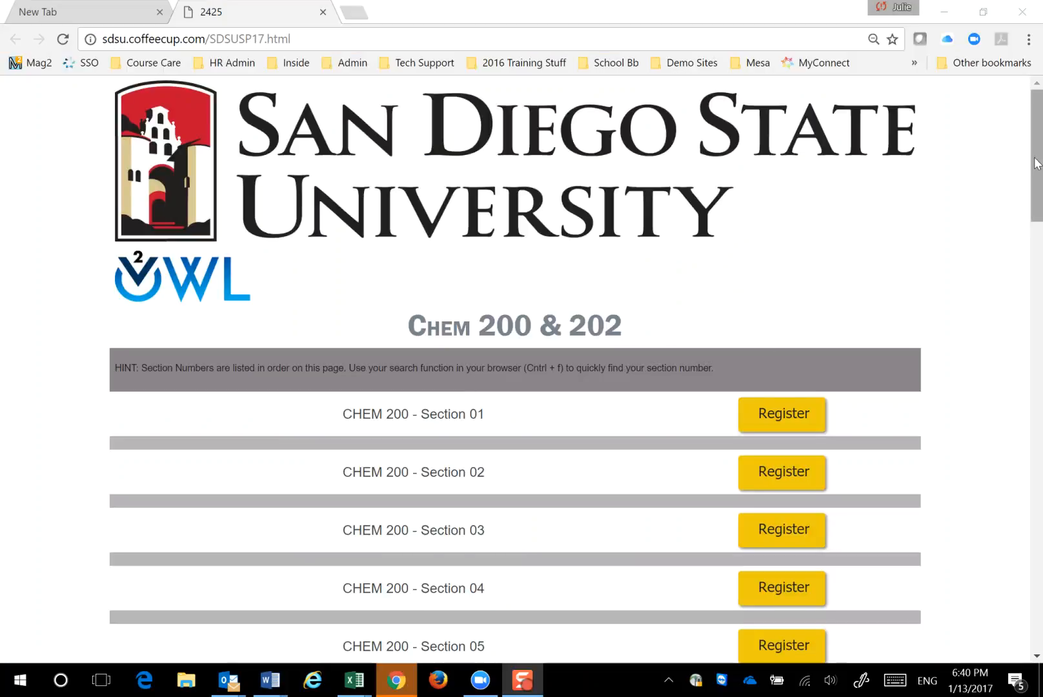
Register for CHEM 200 Section 30 from the SDSU OWL section list.
scroll("down", 3)
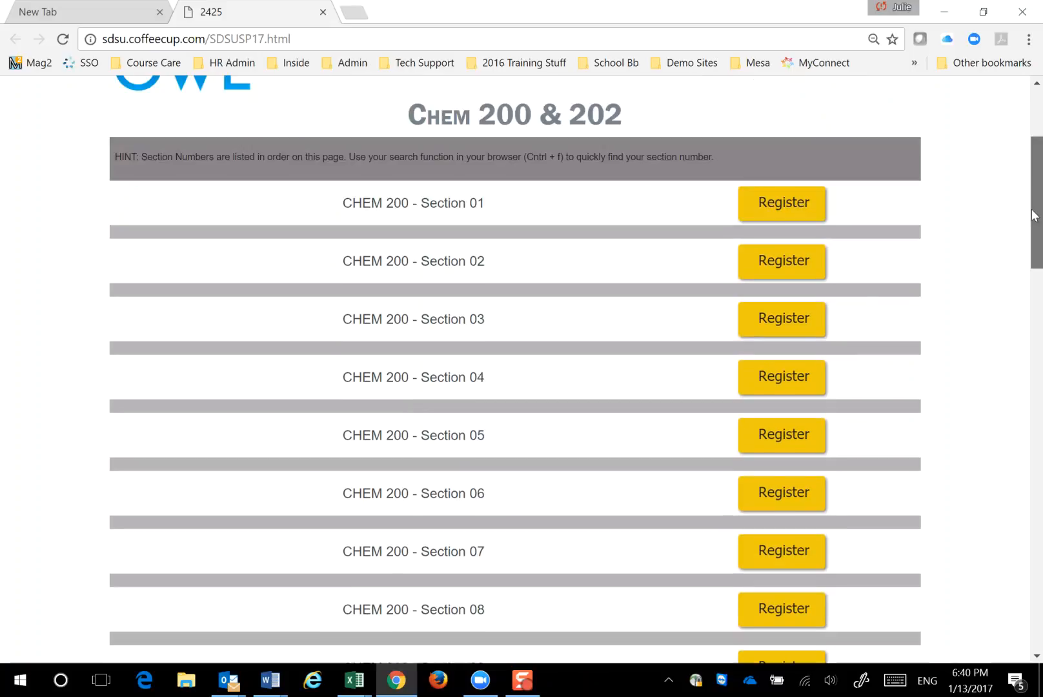
scroll("down", 3)
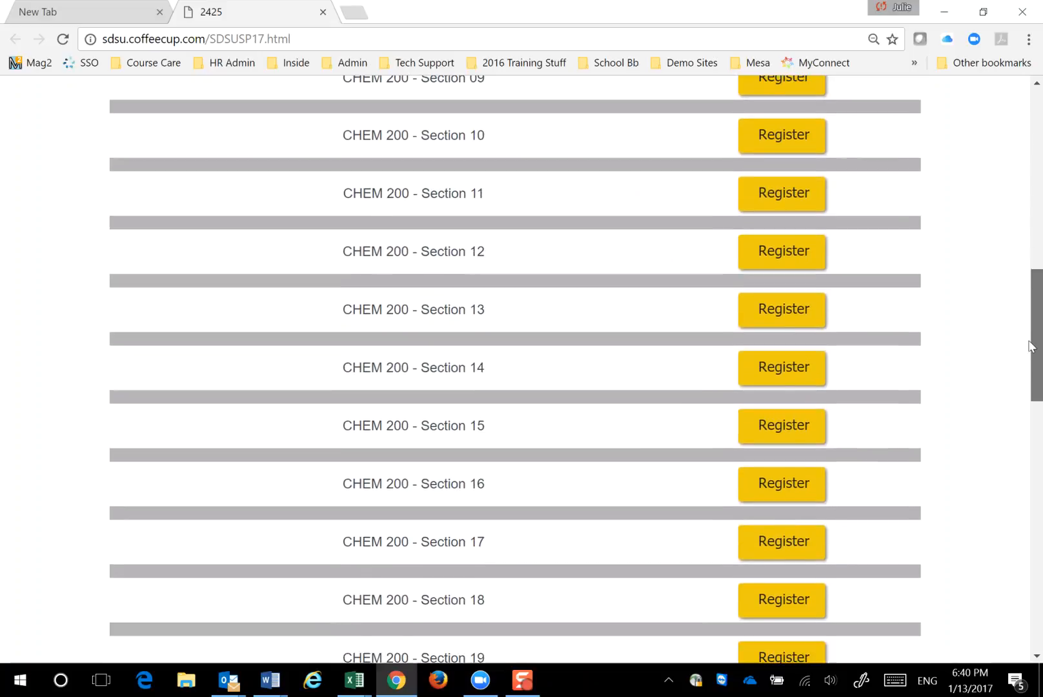
scroll("down", 3)
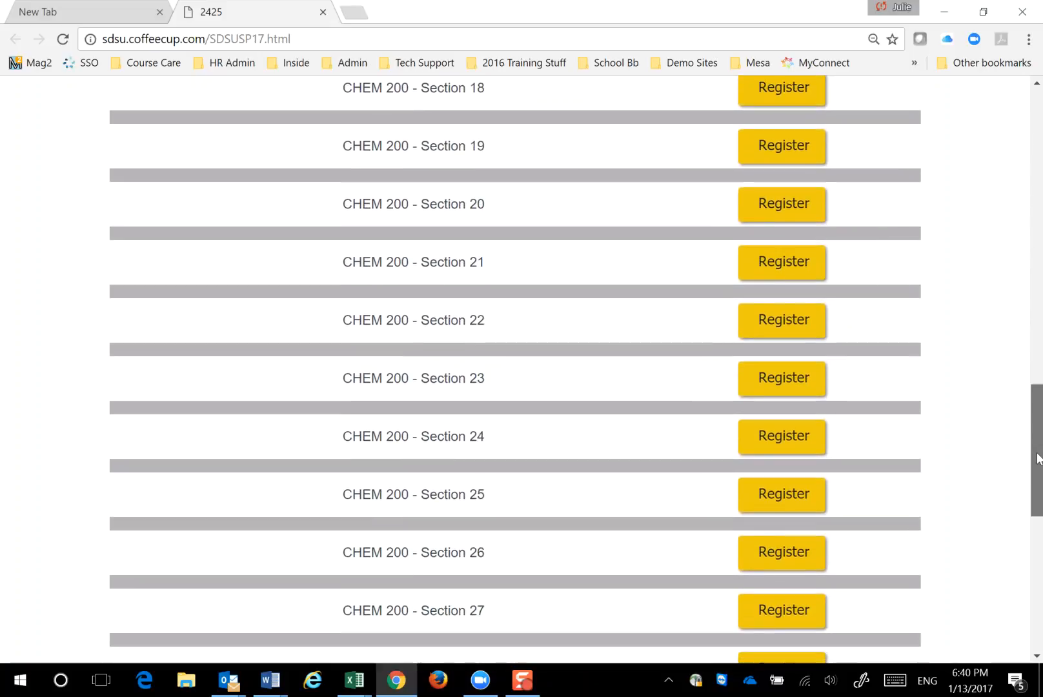
scroll("down", 3)
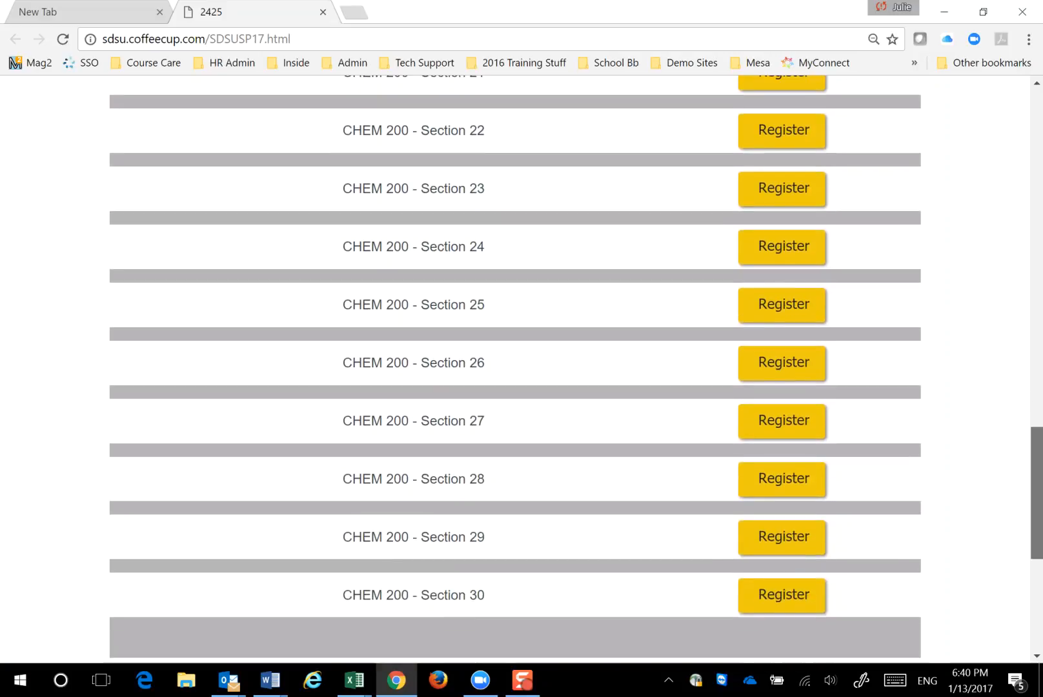
scroll("down", 3)
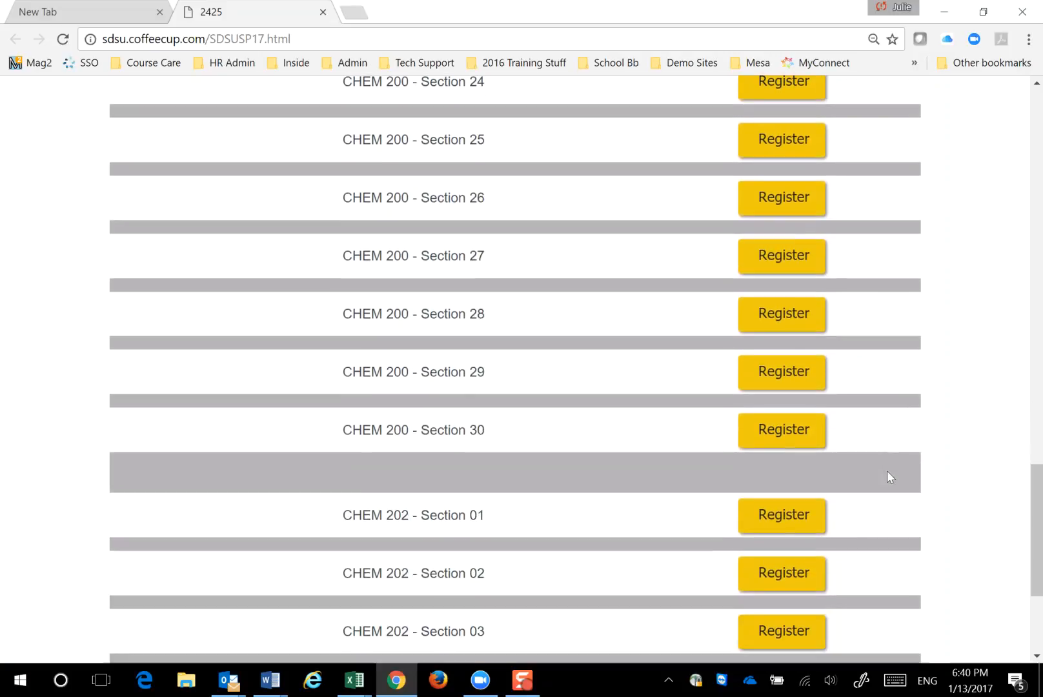
scroll("down", 3)
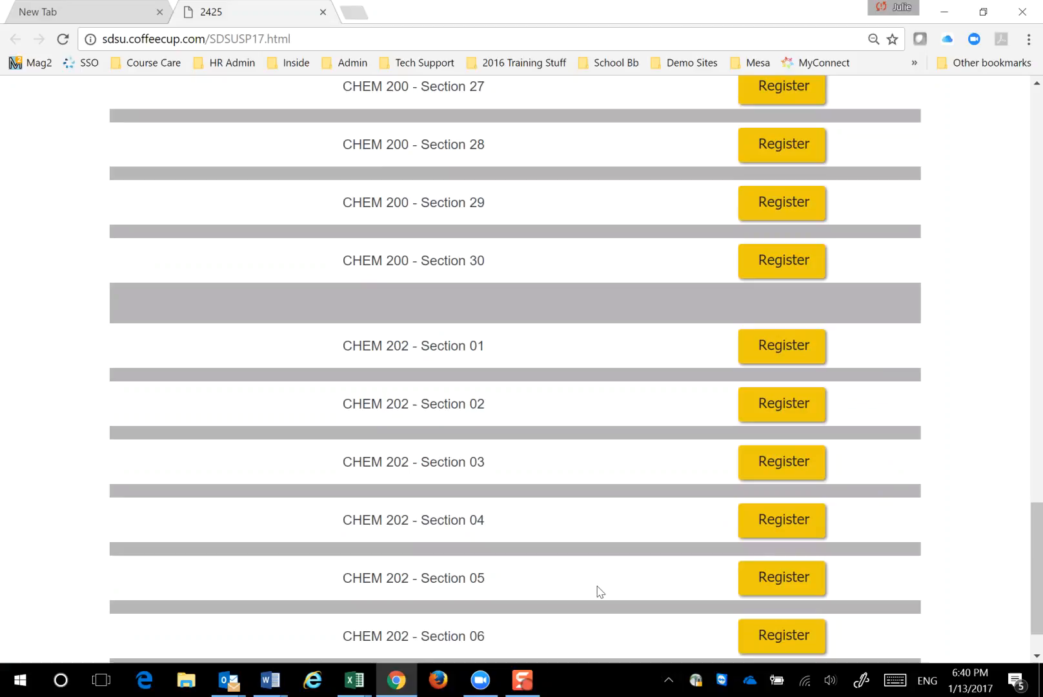
mouse_move(790, 261)
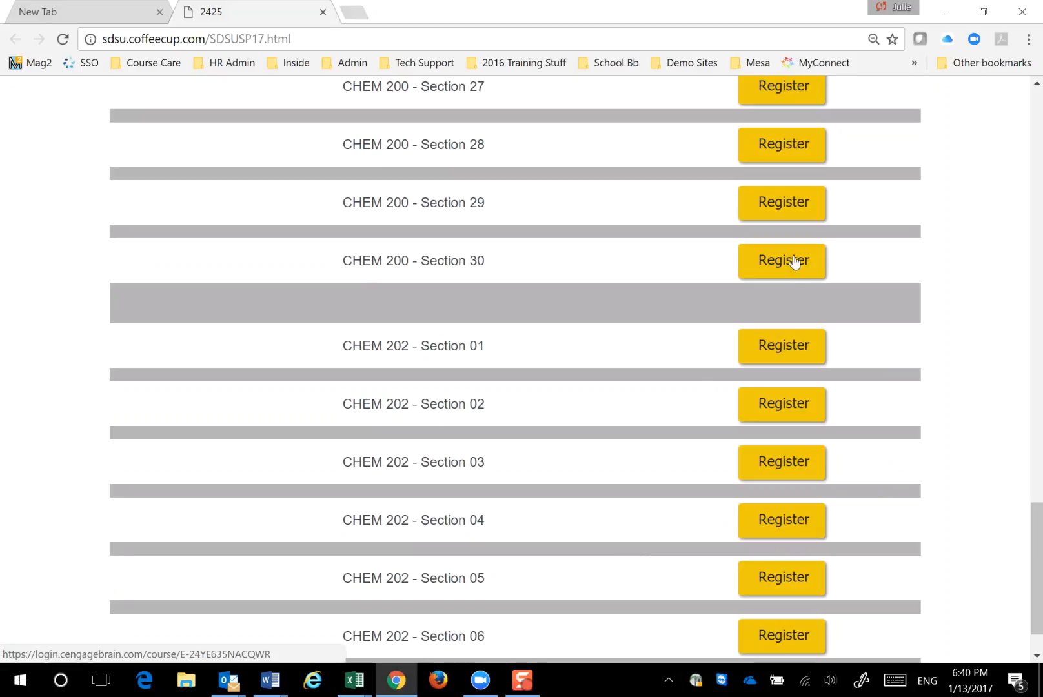
left_click(782, 260)
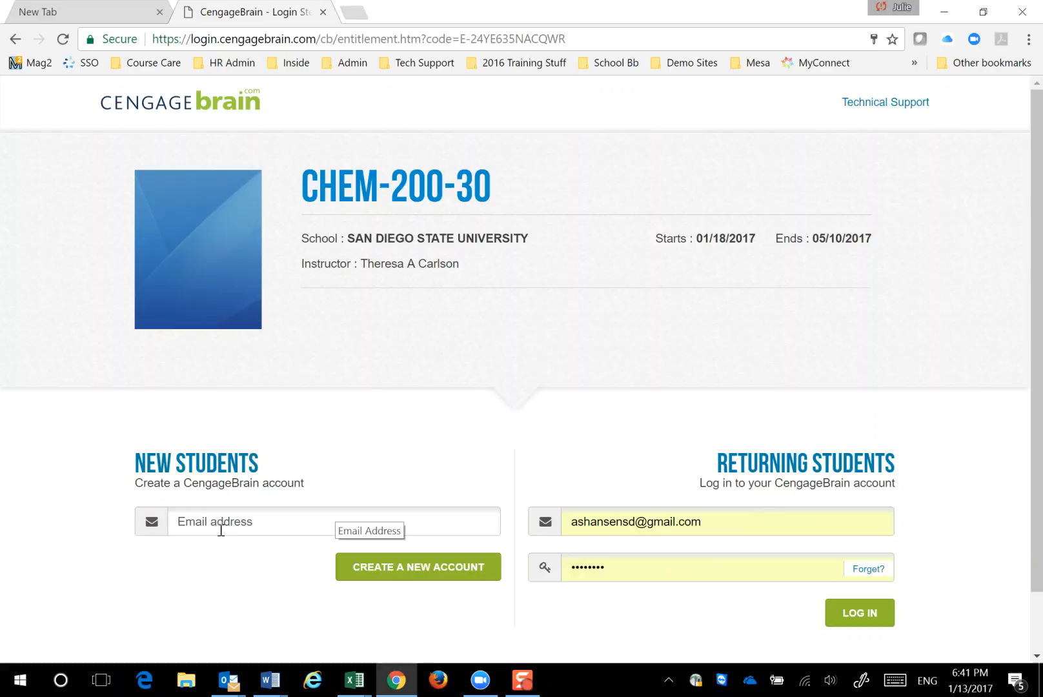
mouse_move(398, 572)
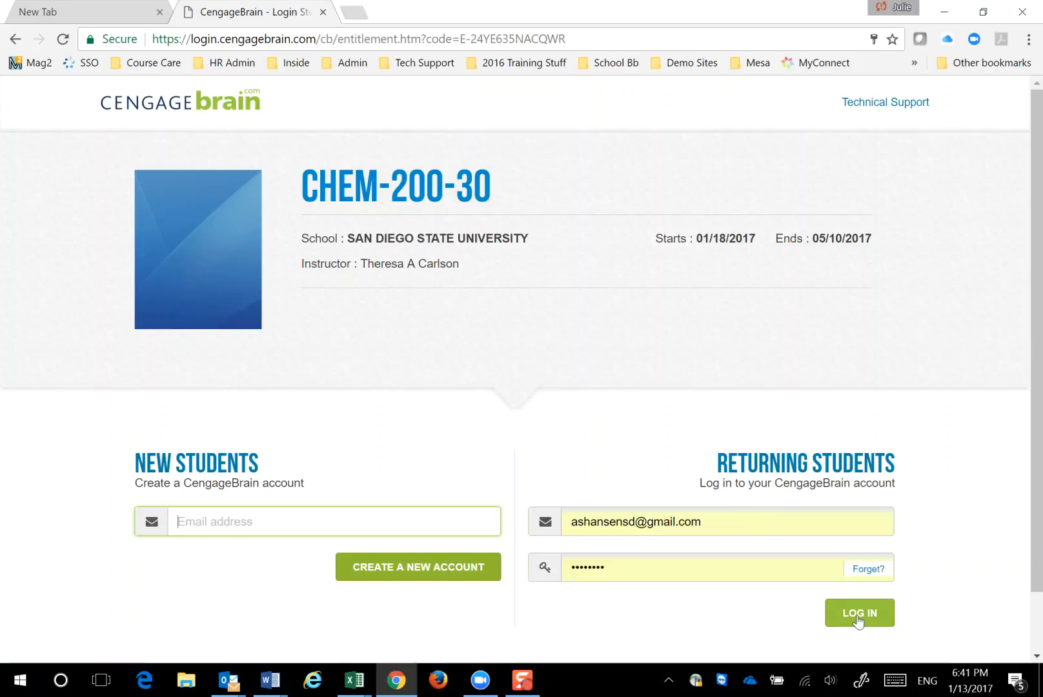
Log in as a returning student to reach the CengageBrain My Home dashboard.
left_click(859, 613)
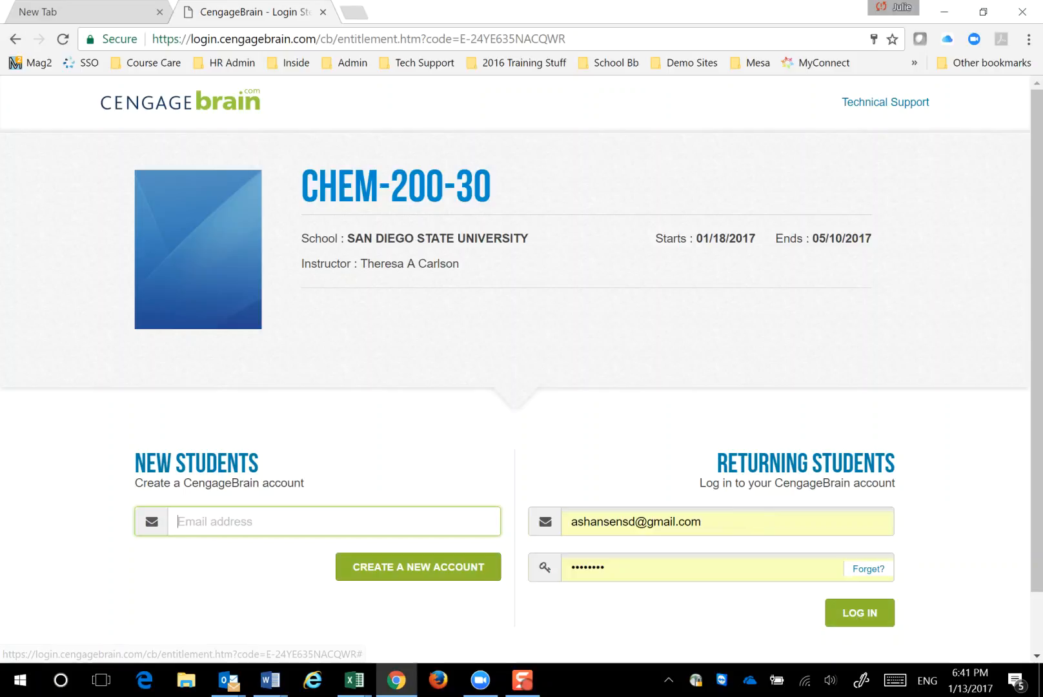
left_click(859, 612)
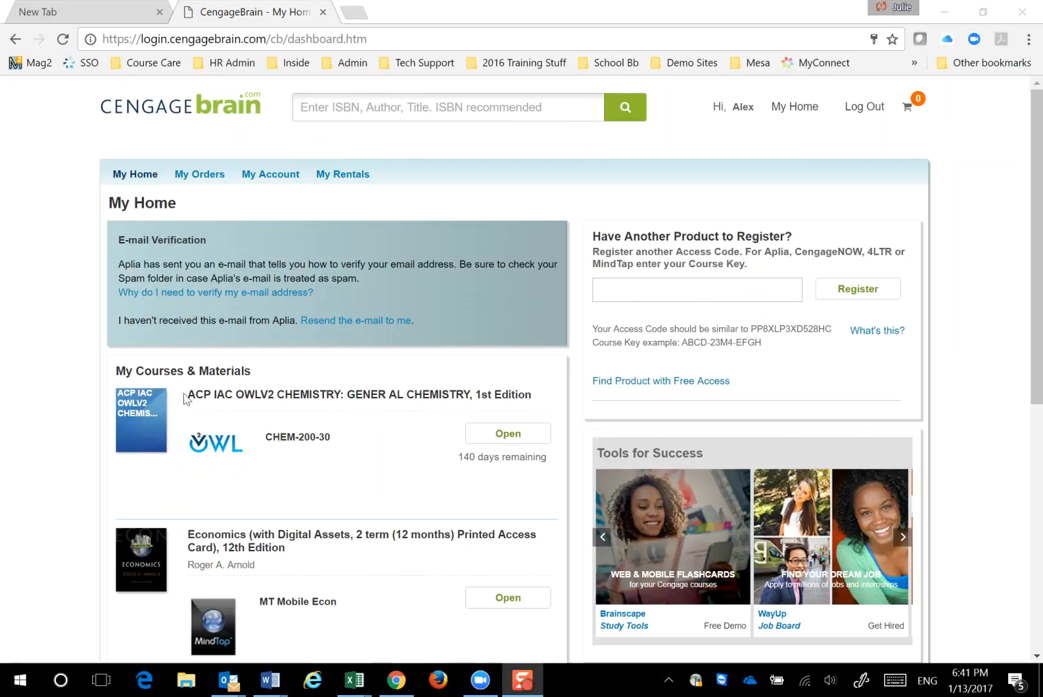
mouse_move(249, 447)
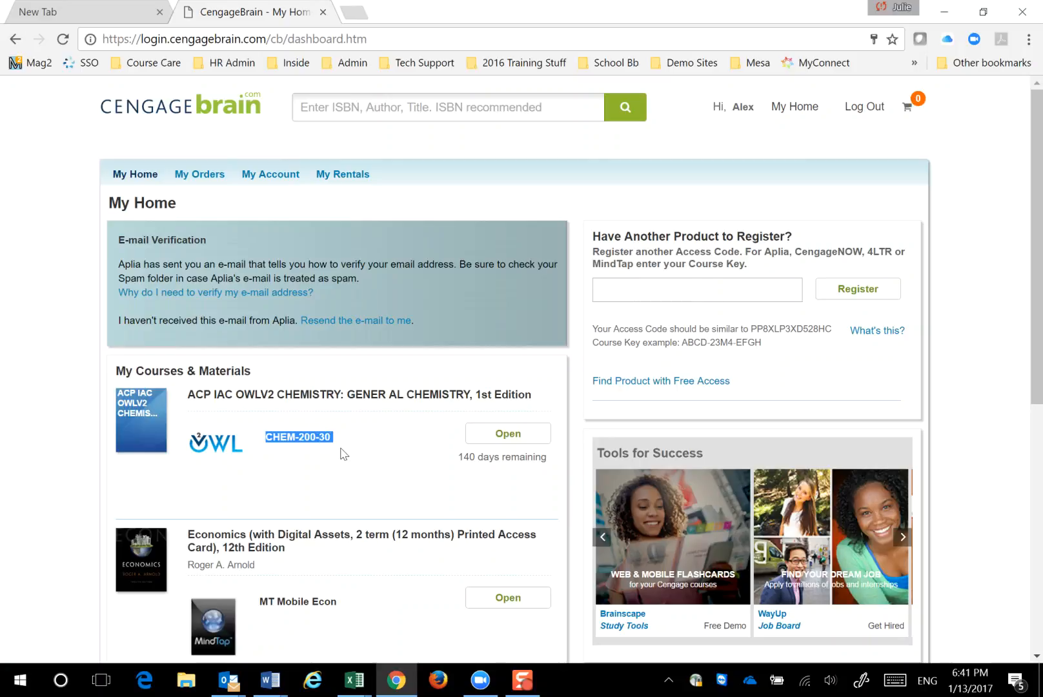
mouse_move(336, 453)
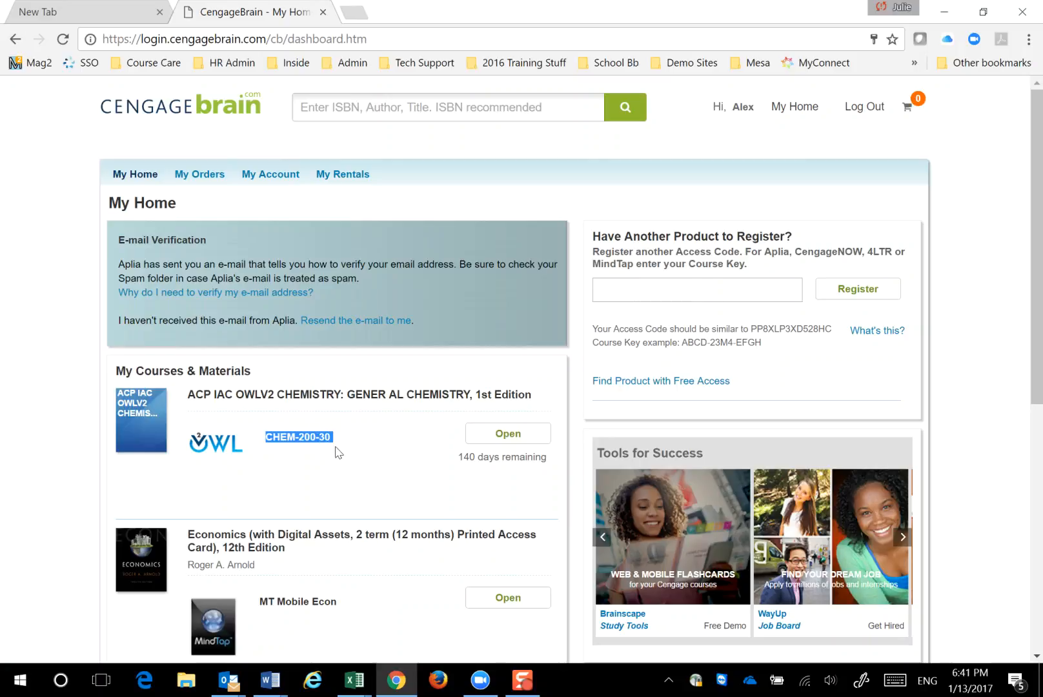
mouse_move(508, 437)
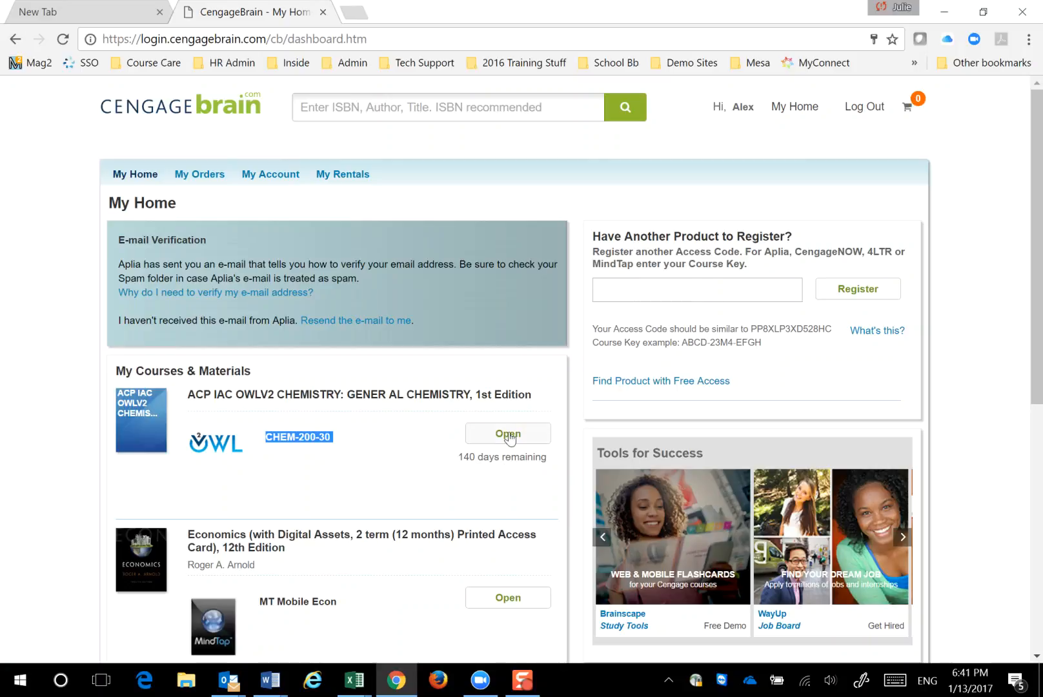
Launch the CHEM-200-30 OWLv2 Chemistry course from My Courses & Materials.
left_click(508, 432)
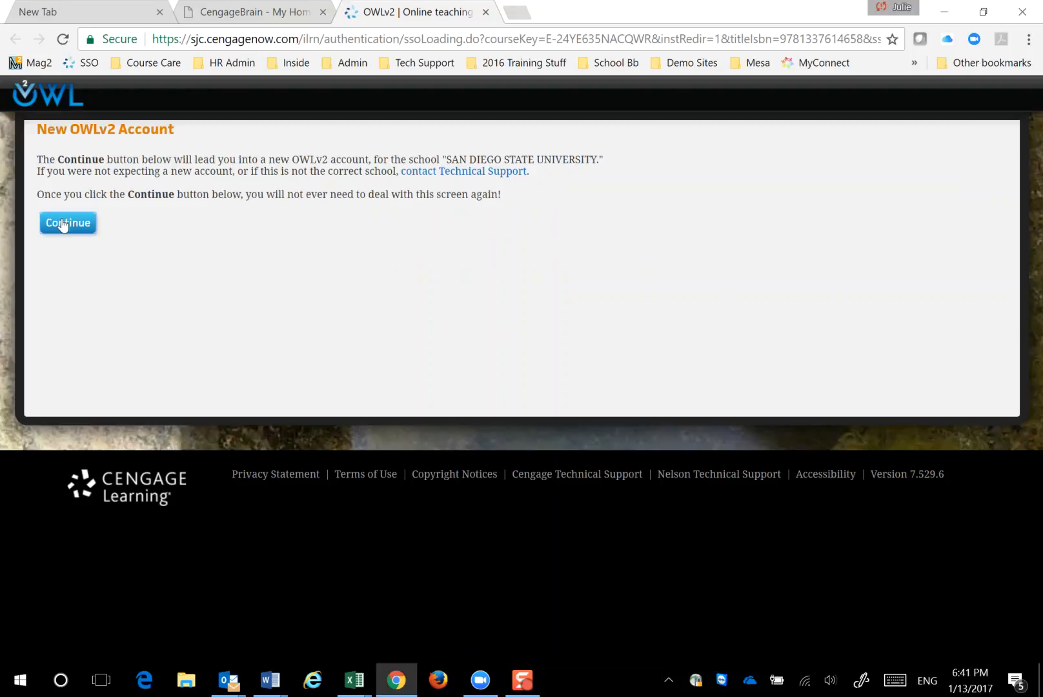
Continue past the New OWLv2 Account page to the CHEM-200-30 assignments list.
left_click(67, 222)
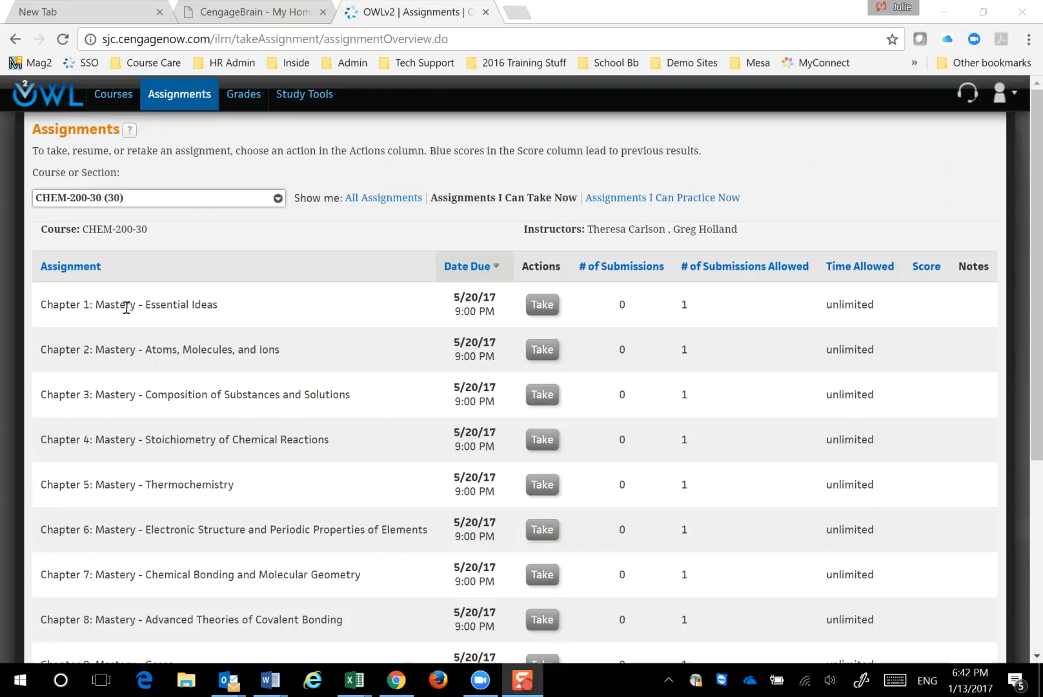
mouse_move(499, 291)
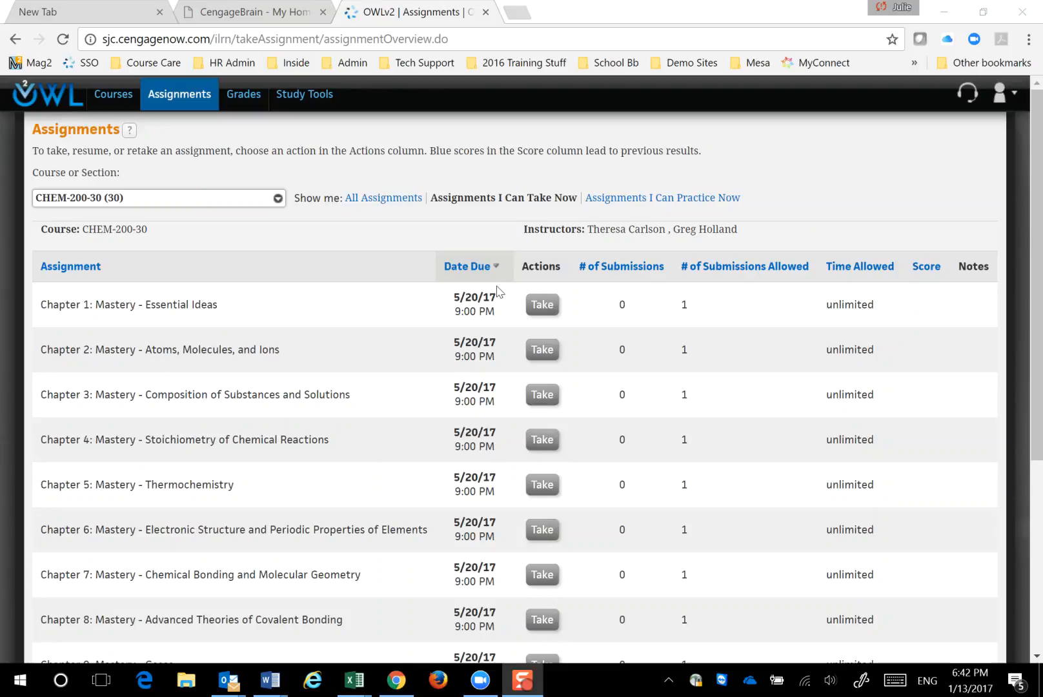
mouse_move(543, 311)
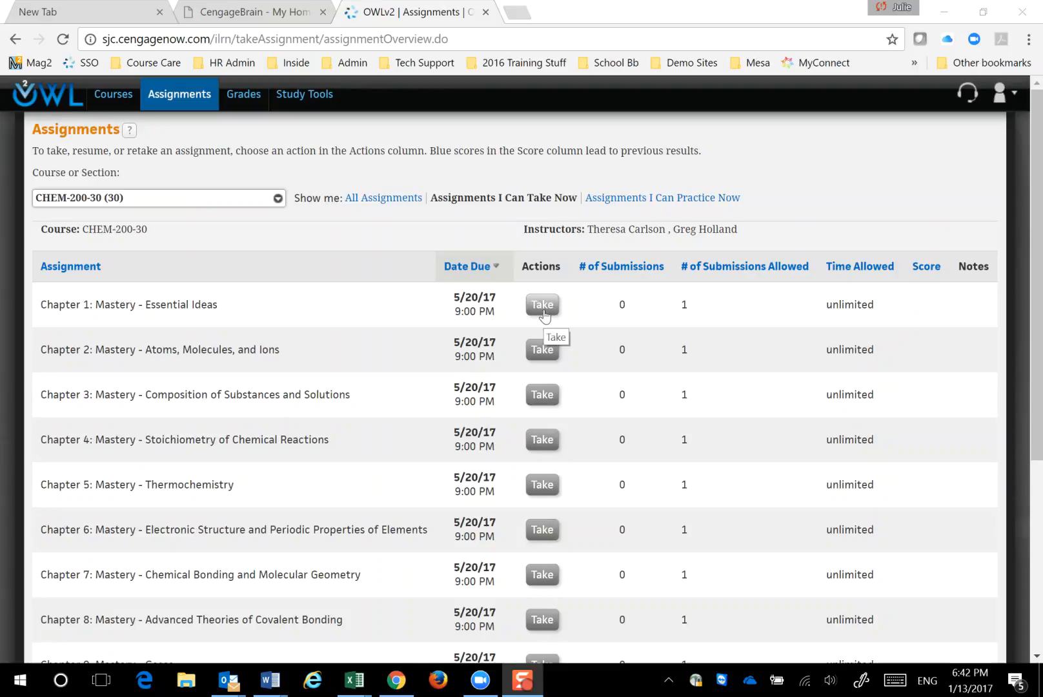
mouse_move(240, 107)
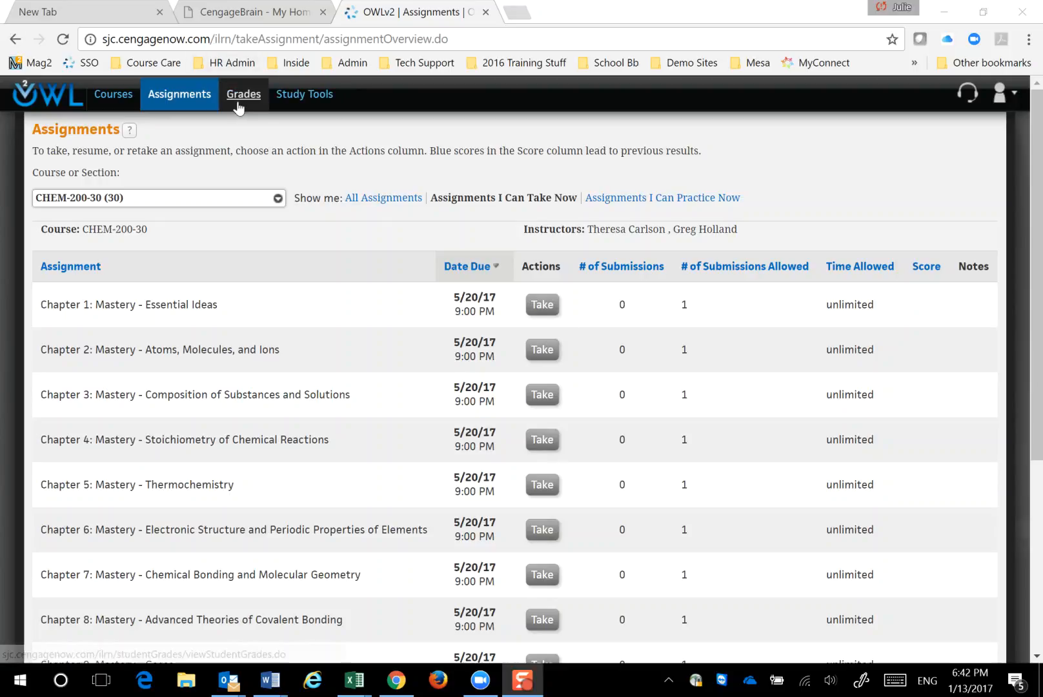
left_click(243, 93)
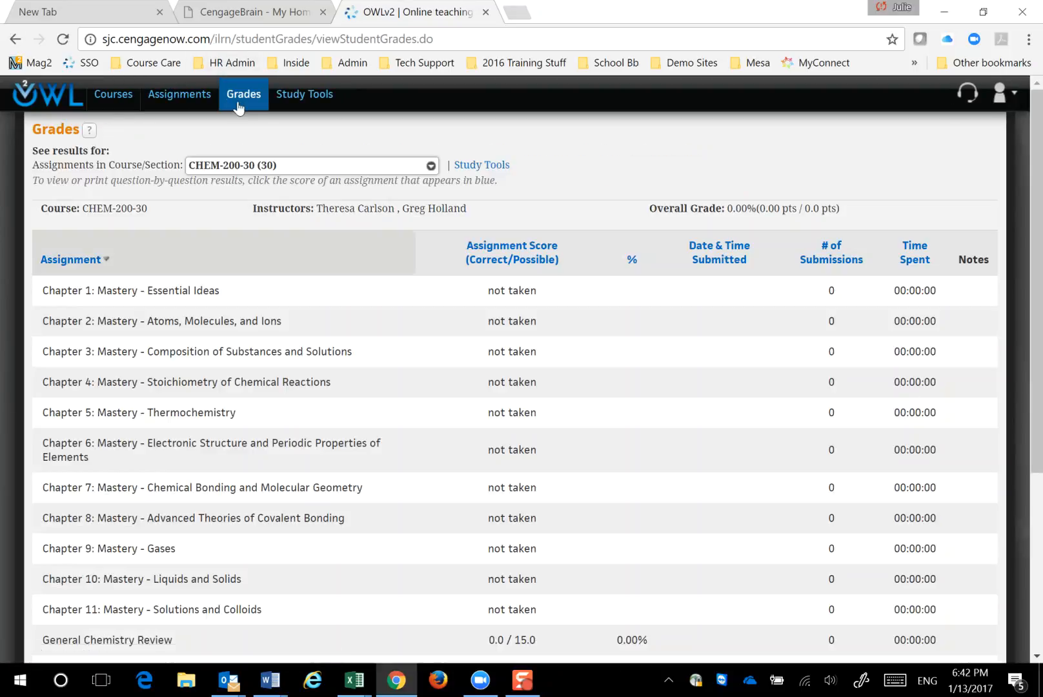
mouse_move(284, 106)
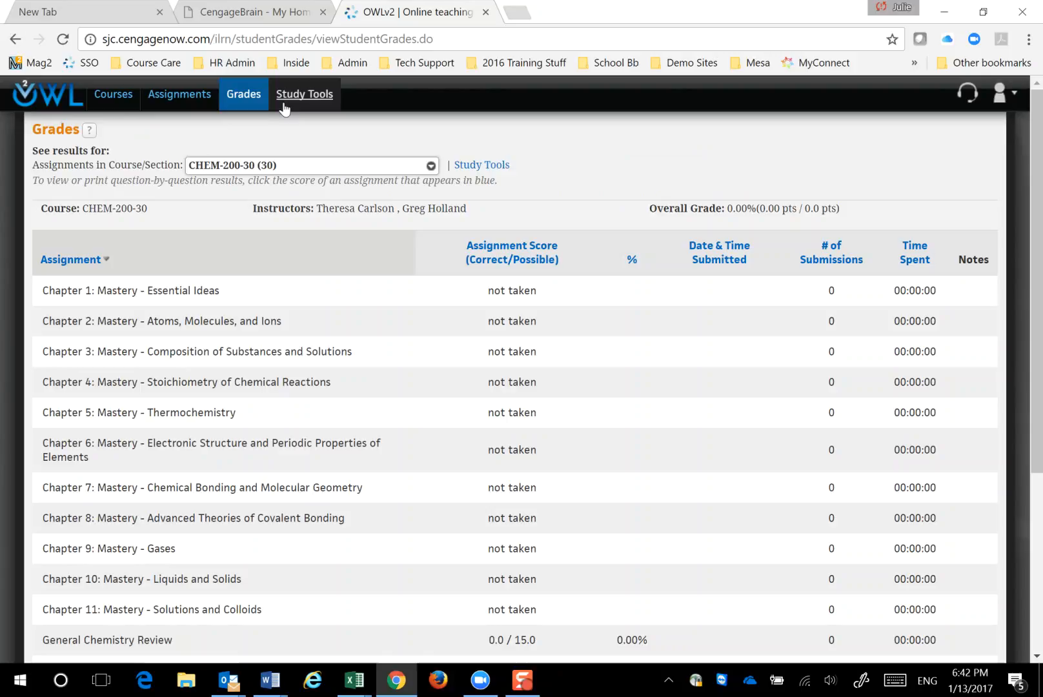
left_click(304, 95)
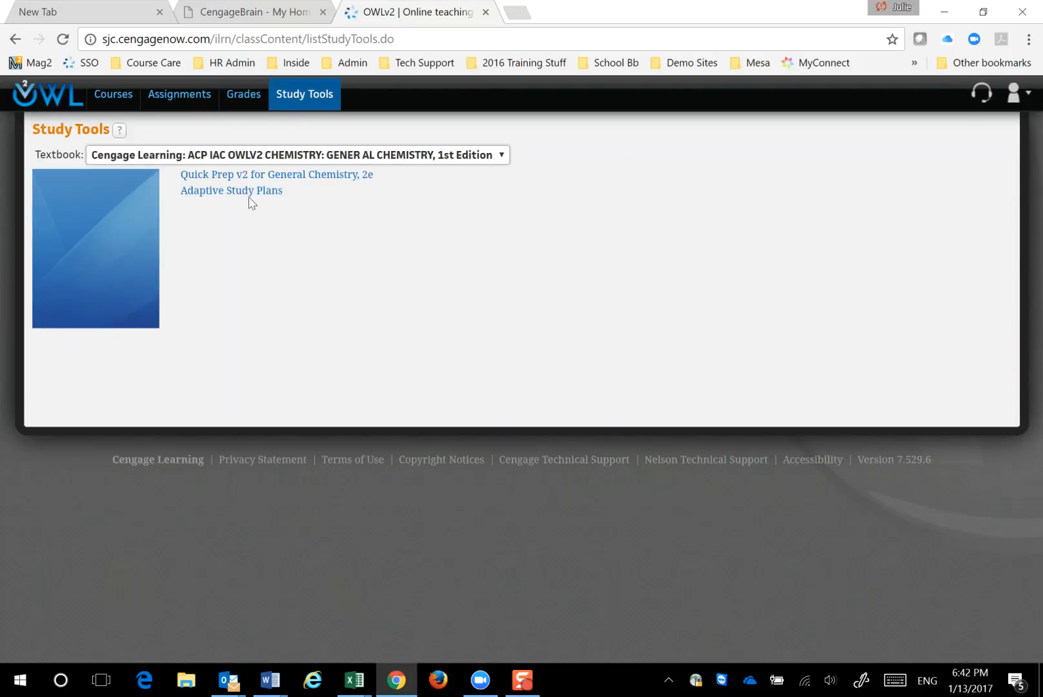
left_click(179, 95)
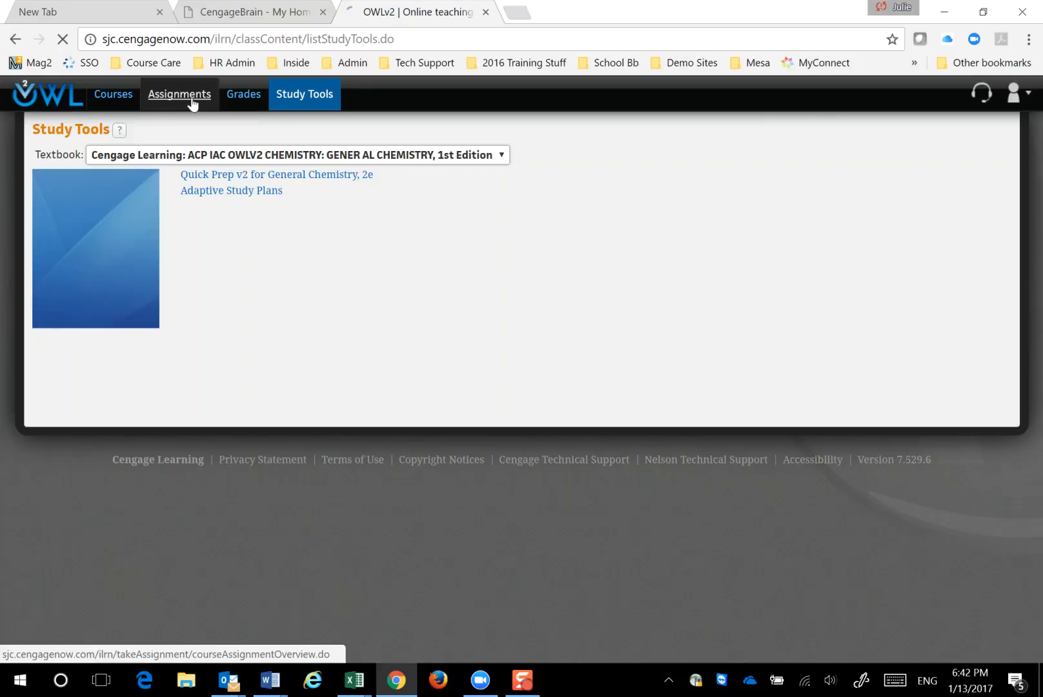
left_click(179, 94)
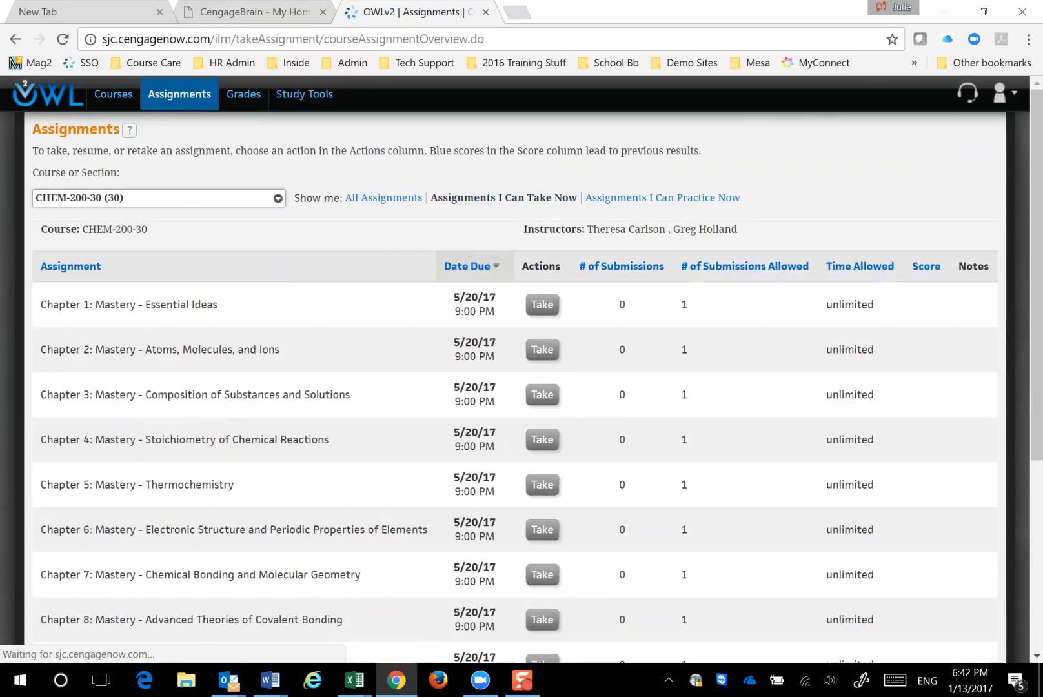
Take Chapter 1: Mastery - Essential Ideas and resume the saved attempt at its first question.
left_click(541, 304)
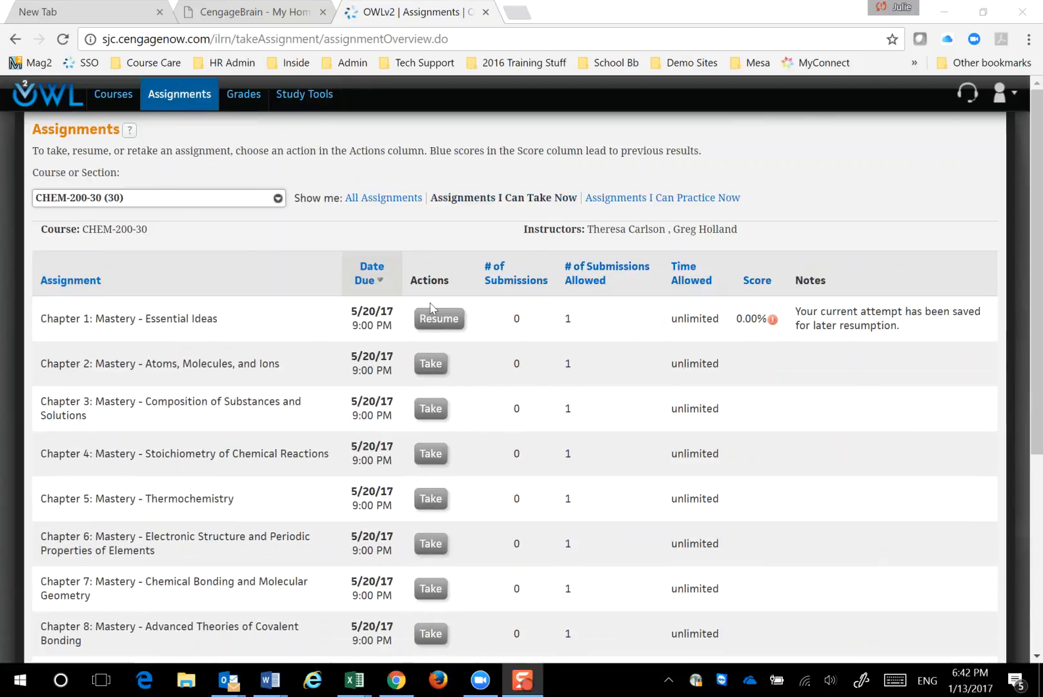
left_click(439, 319)
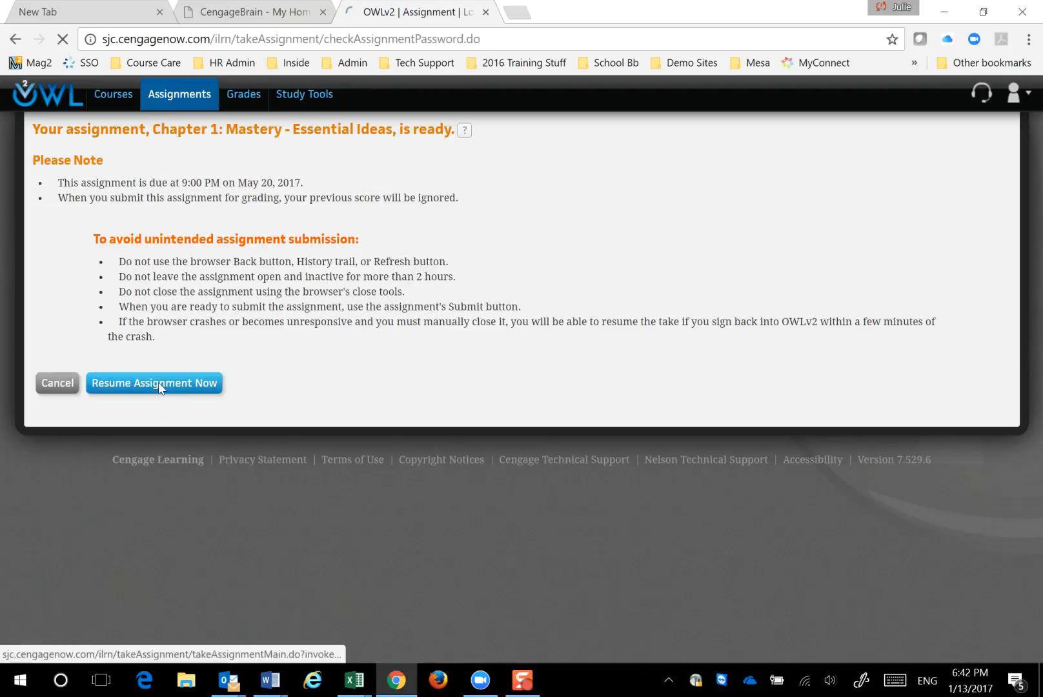
left_click(155, 382)
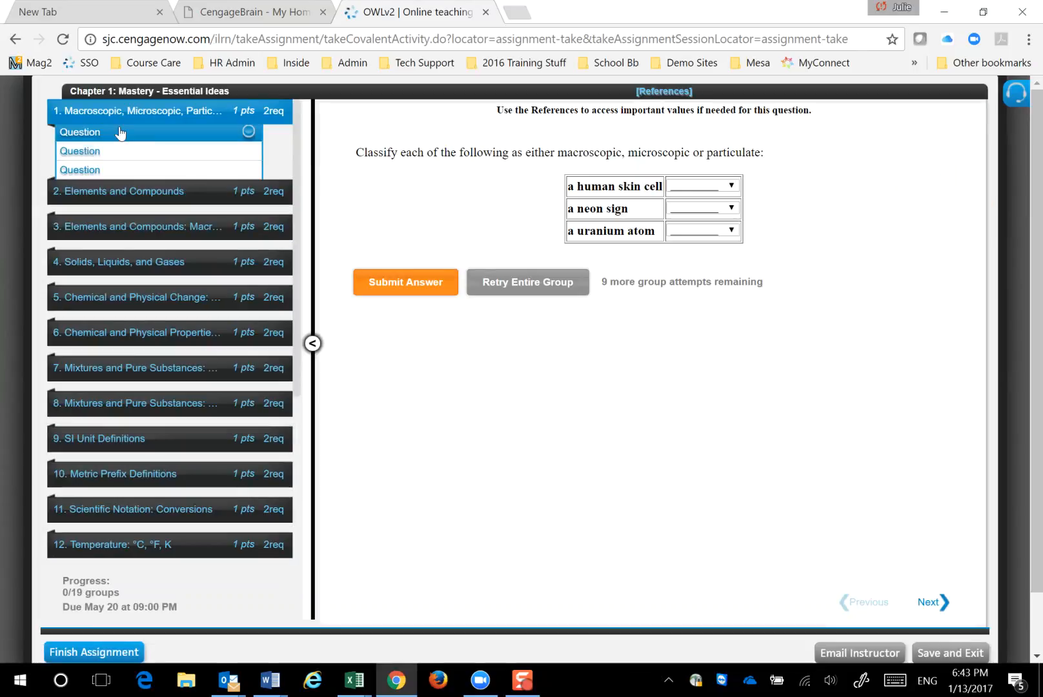
mouse_move(156, 123)
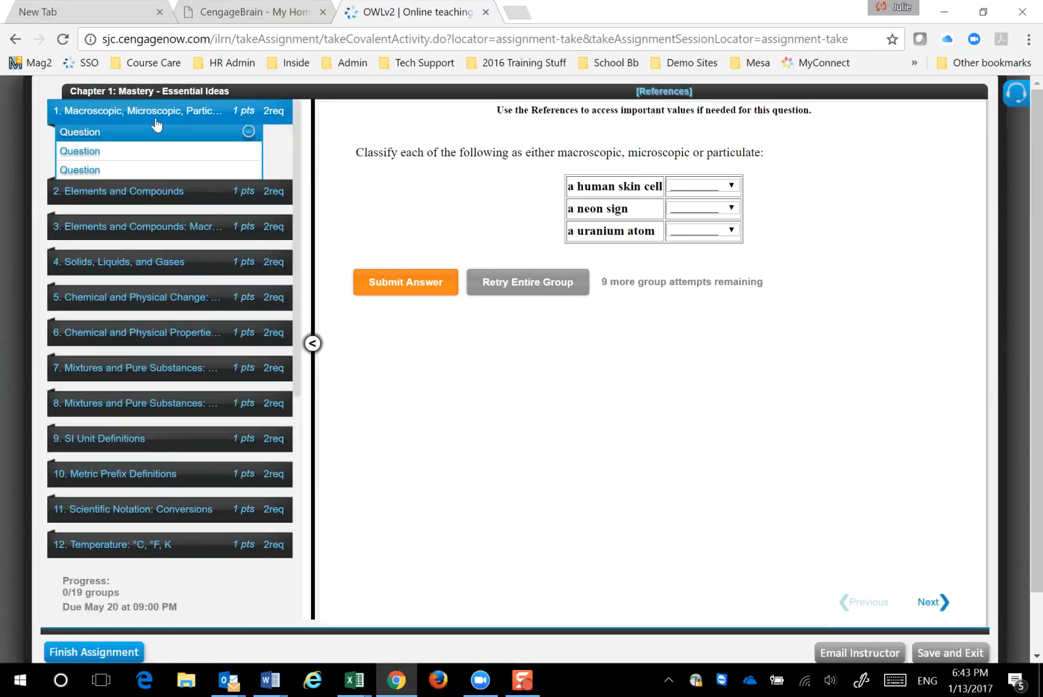
mouse_move(89, 156)
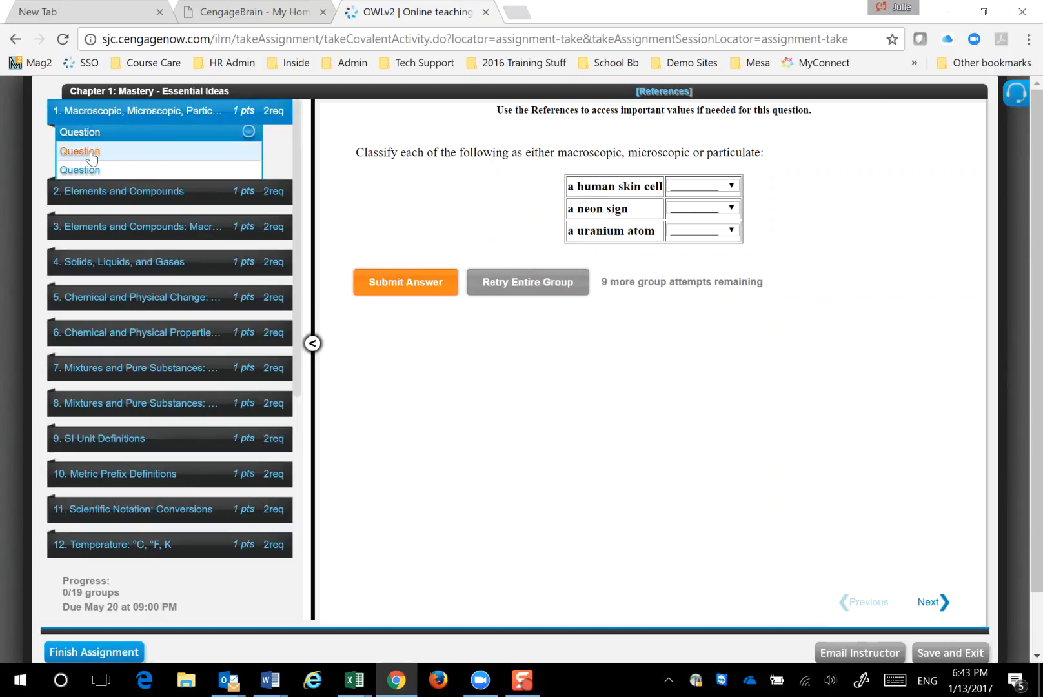
mouse_move(84, 155)
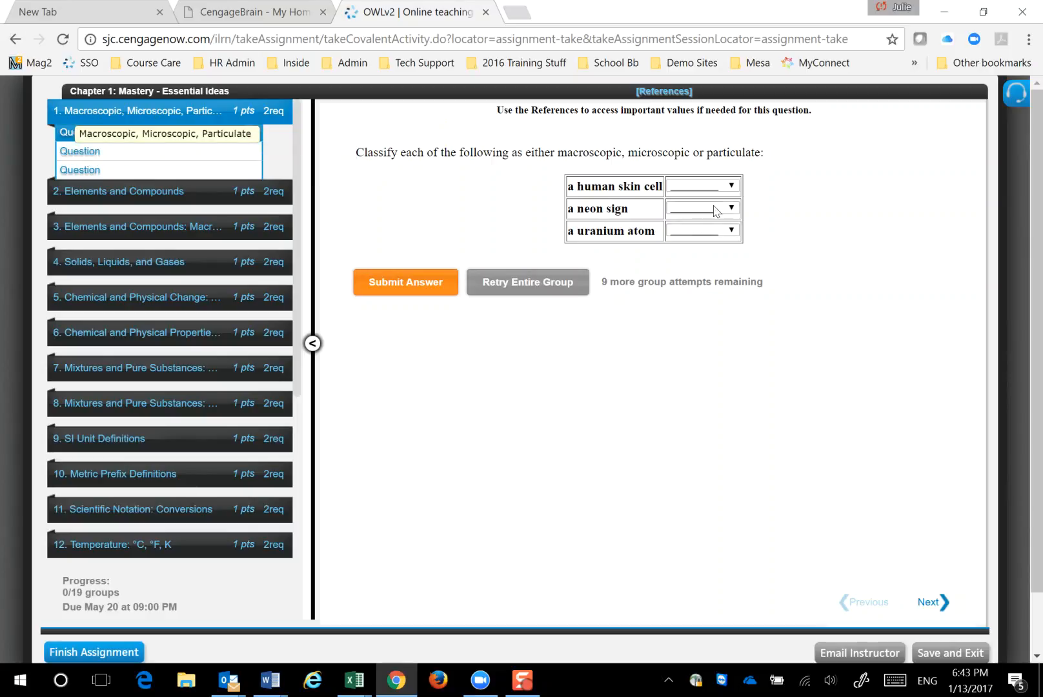
Answer skin cell microscopic, neon sign macroscopic, uranium atom particulate and submit for grading.
left_click(704, 186)
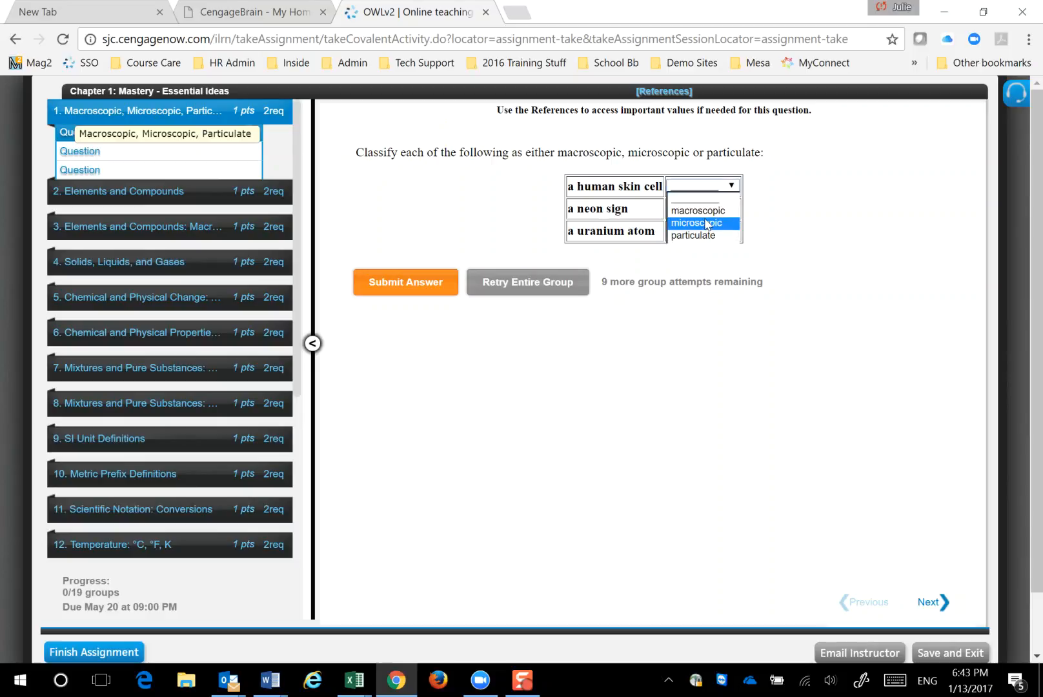
left_click(703, 230)
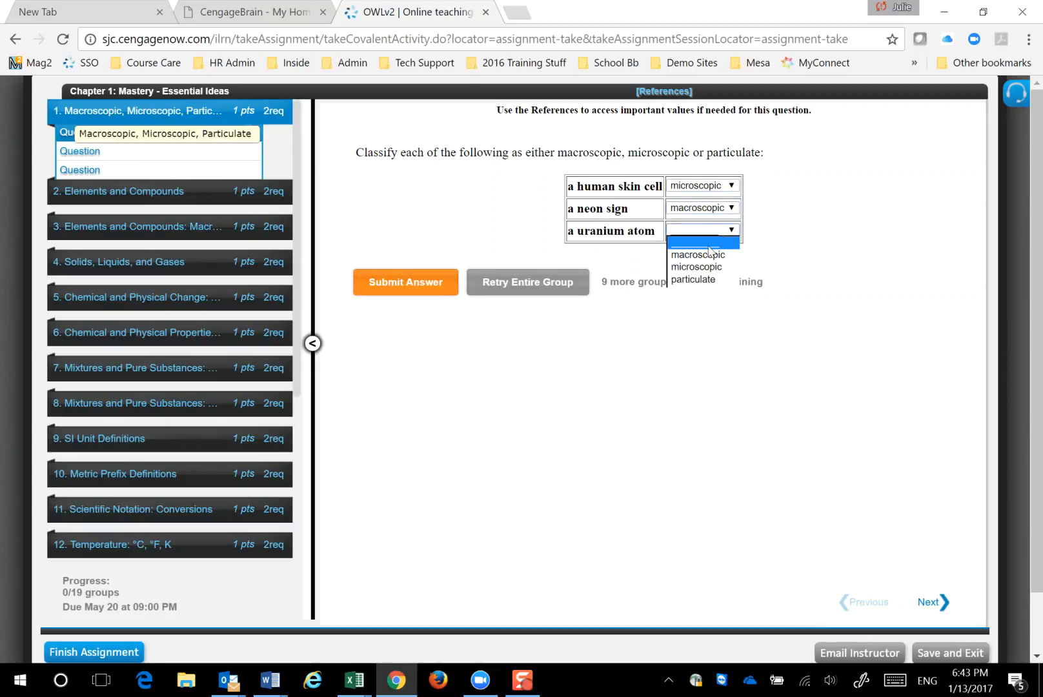
left_click(695, 279)
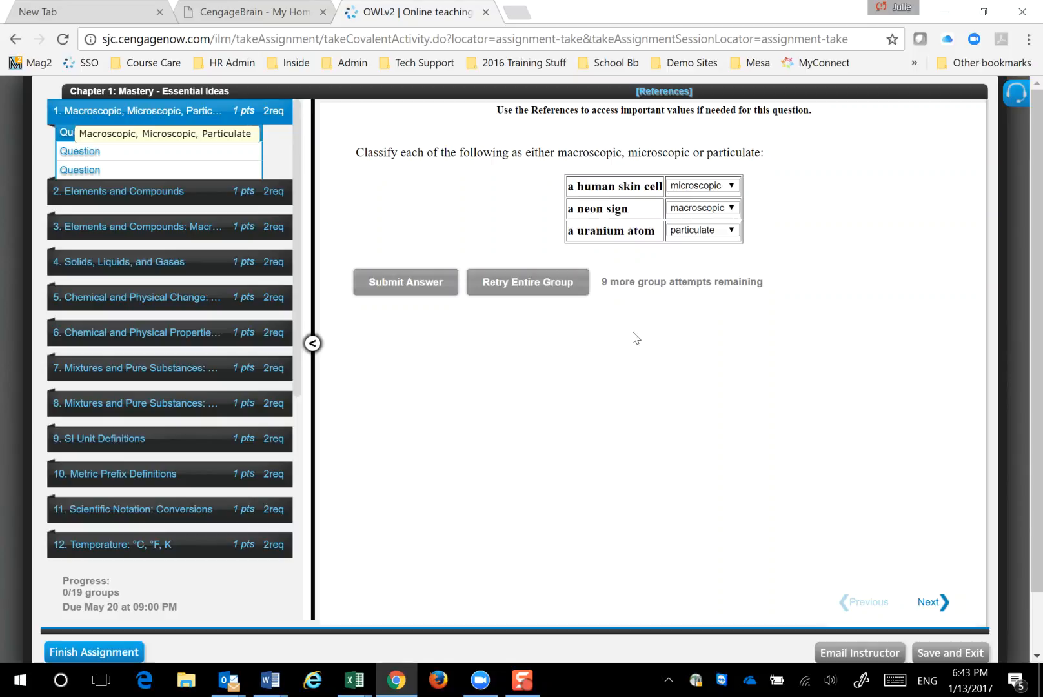
left_click(405, 281)
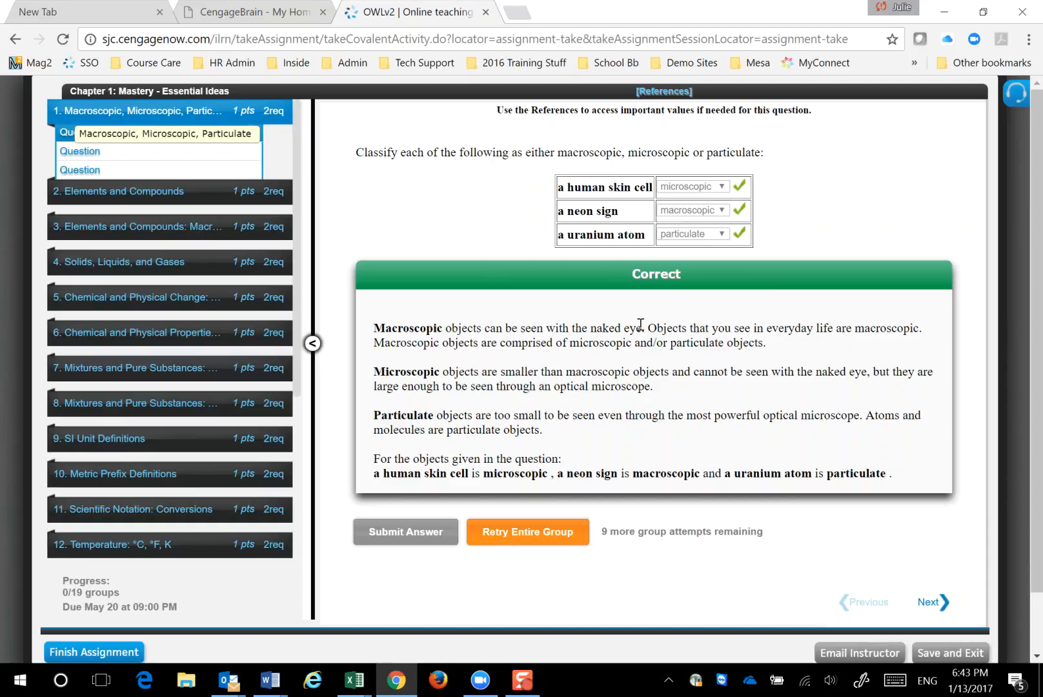
Scroll through the Correct feedback explaining macroscopic, microscopic and particulate objects.
scroll("down", 3)
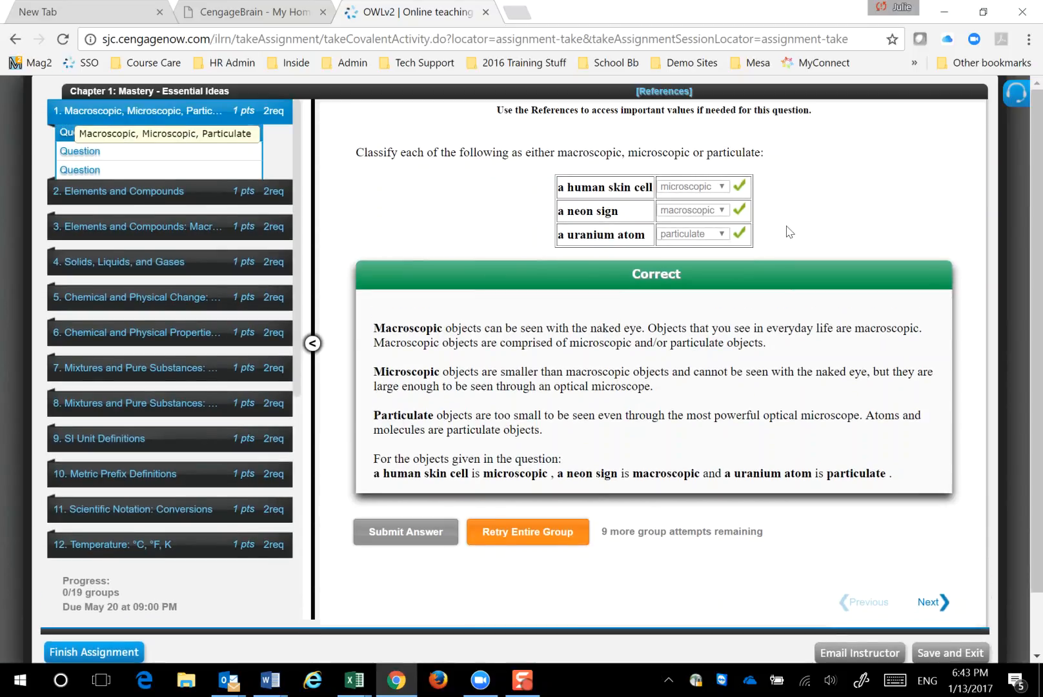
mouse_move(844, 208)
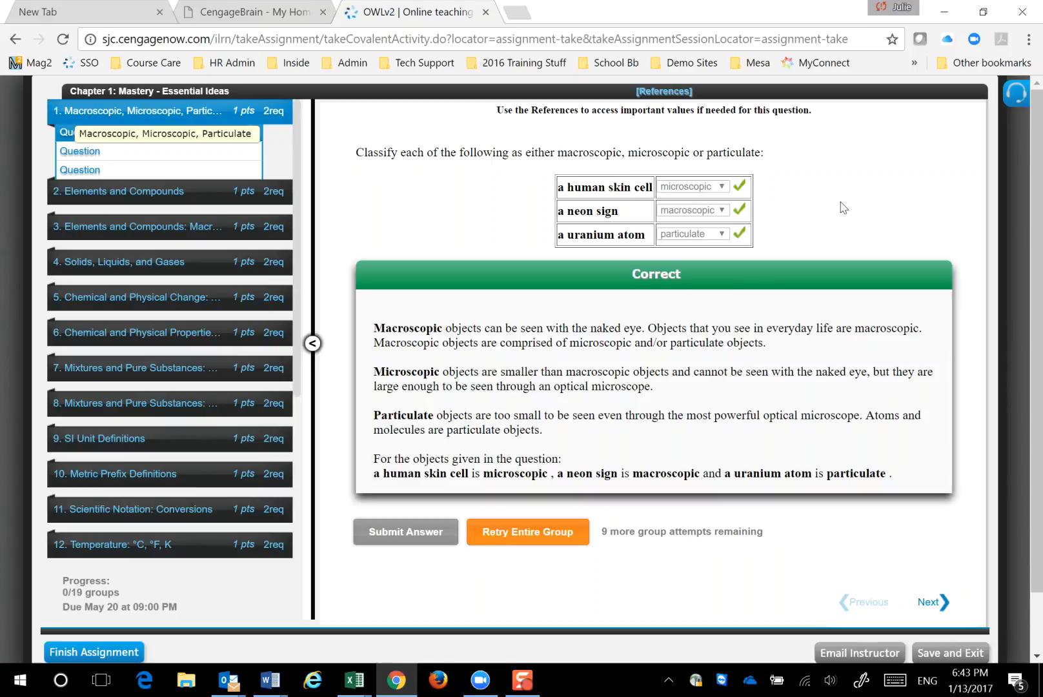